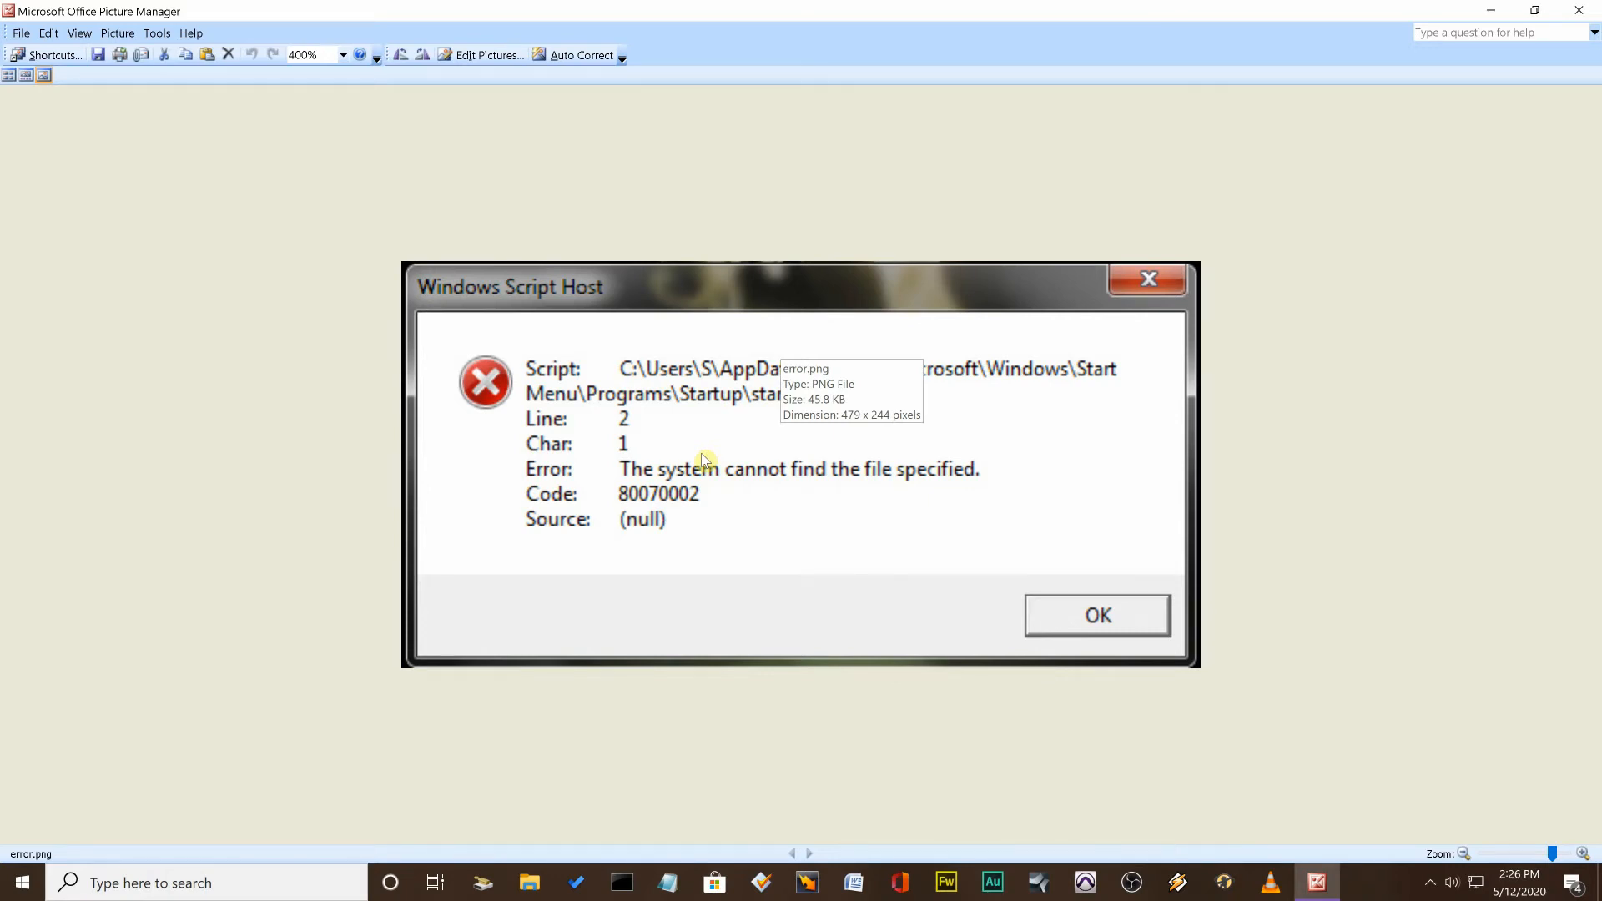
mouse_move(808, 774)
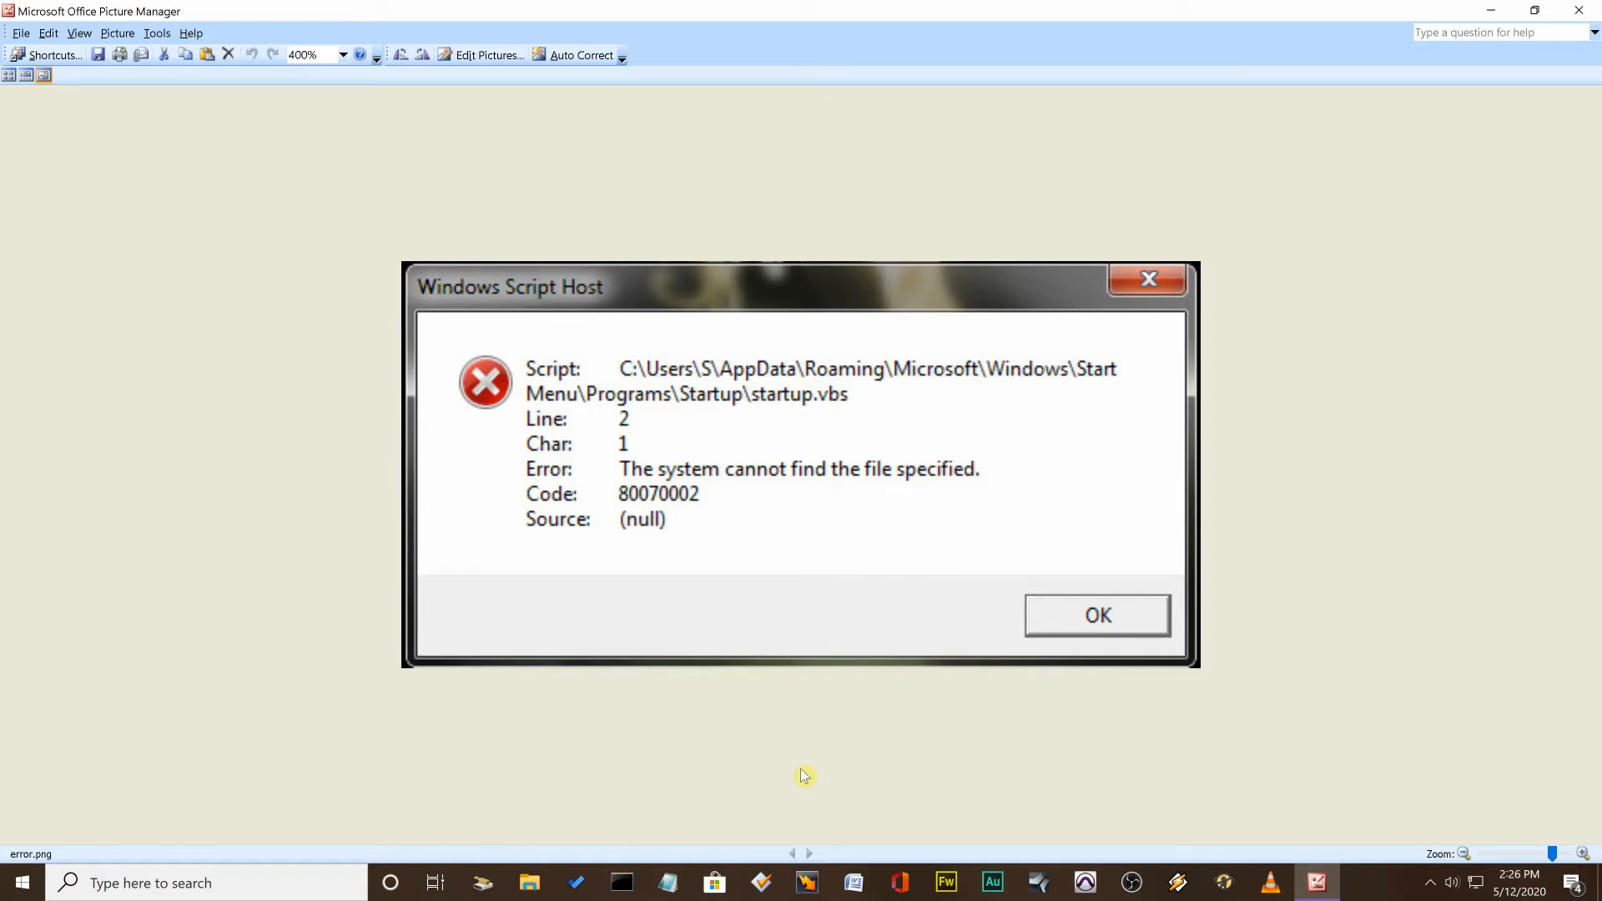
mouse_move(1590, 10)
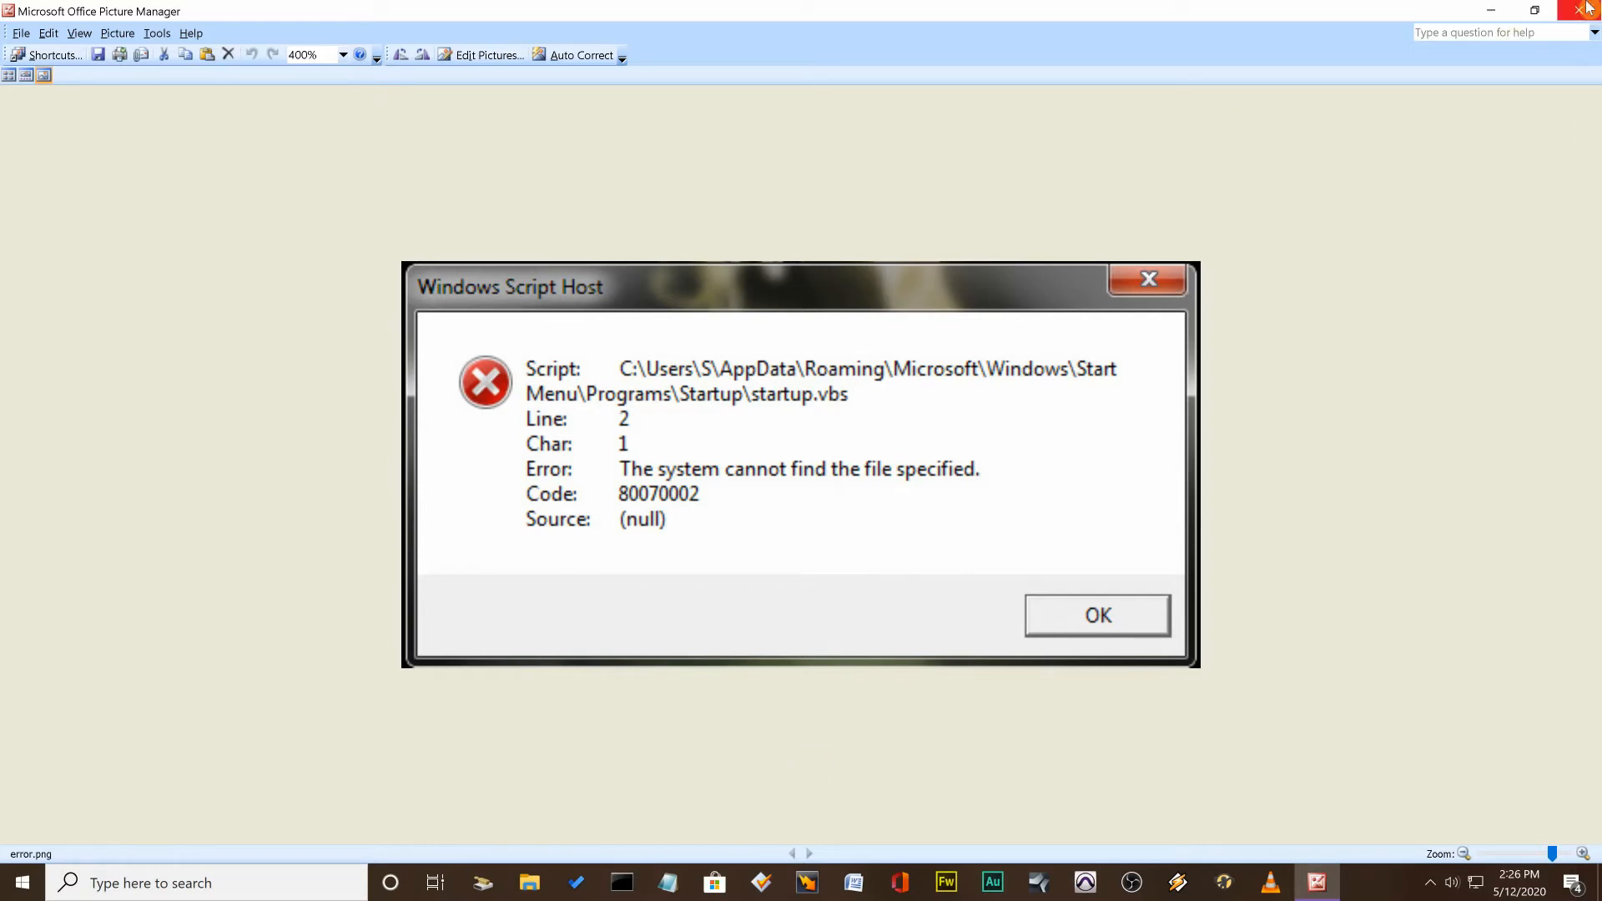
Close the error screenshot viewer and search 'user' from Start to launch the profile folder.
left_click(1591, 10)
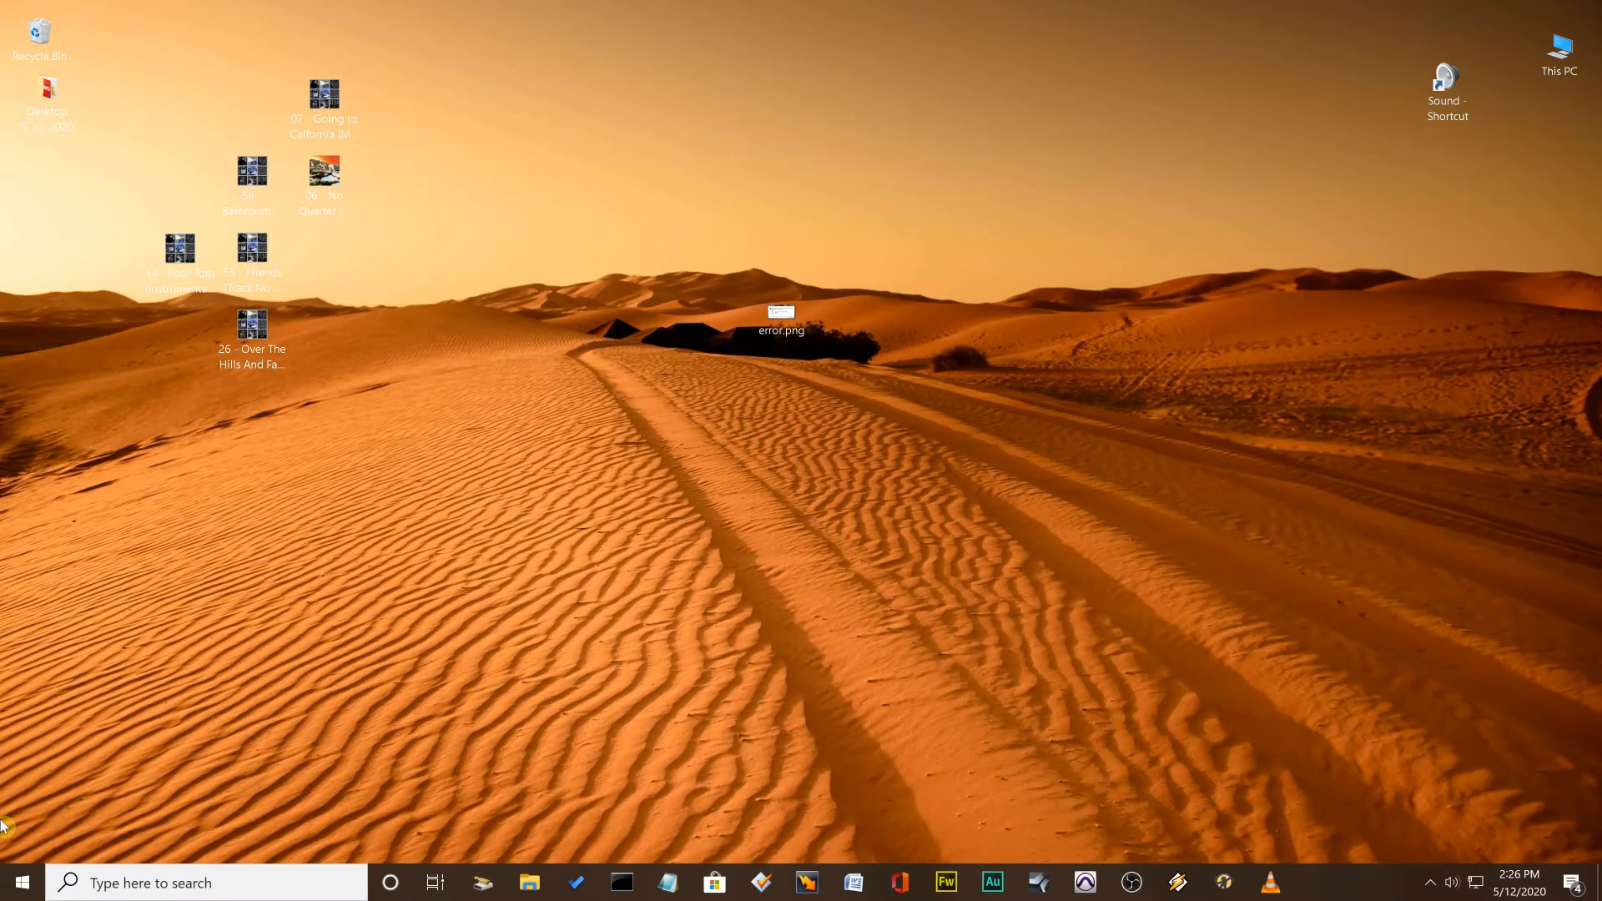
mouse_move(20, 883)
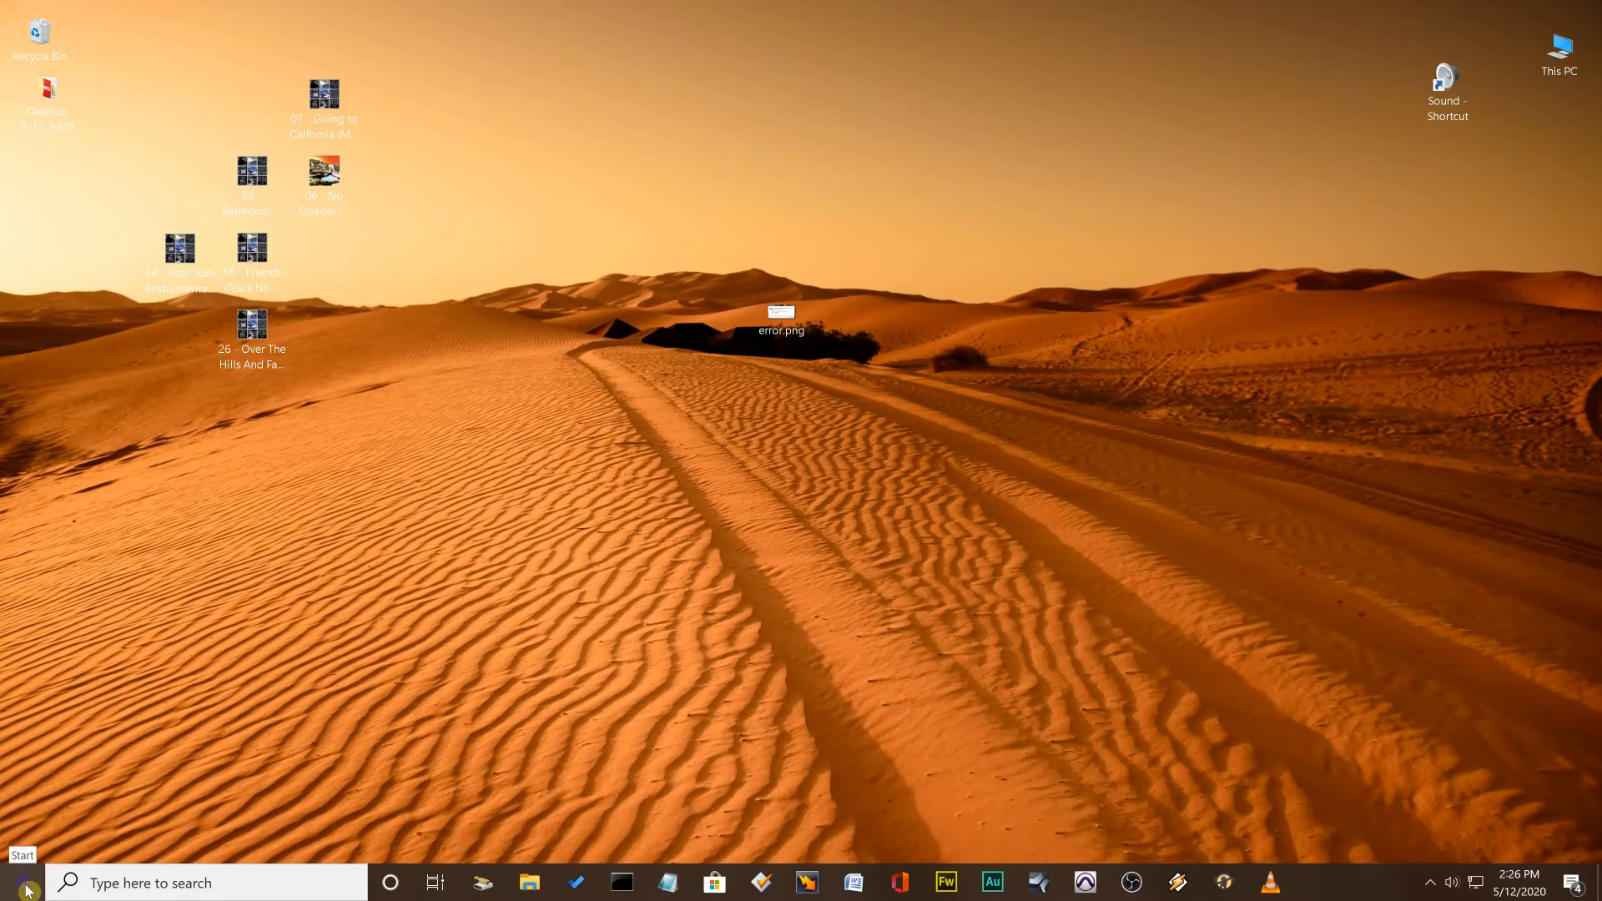
left_click(15, 881)
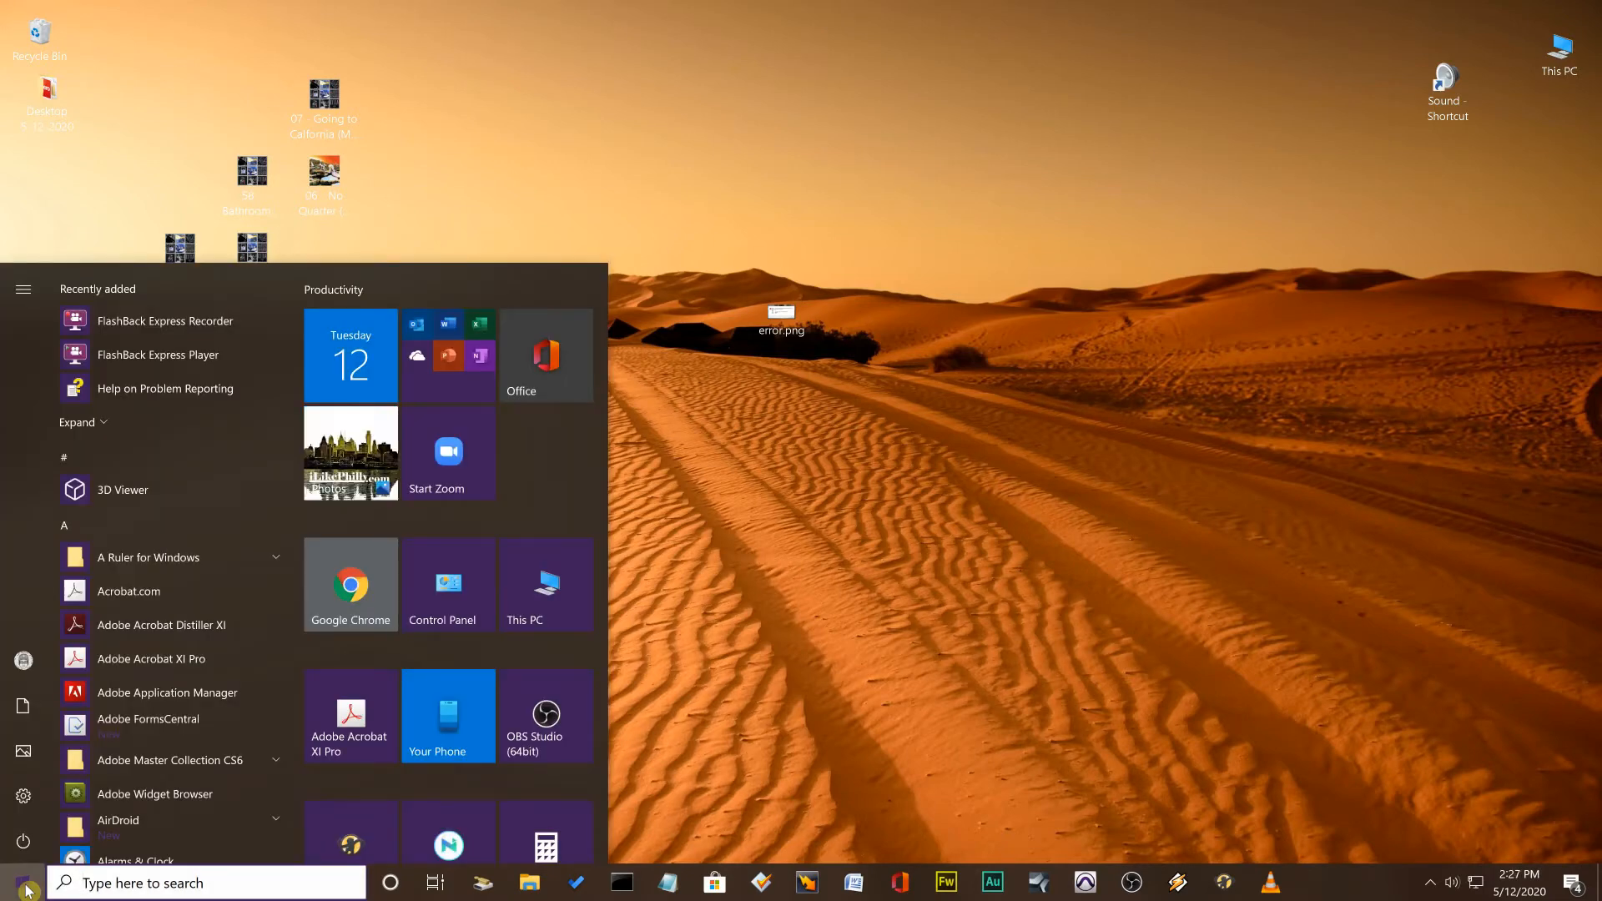
mouse_move(115, 883)
type("u")
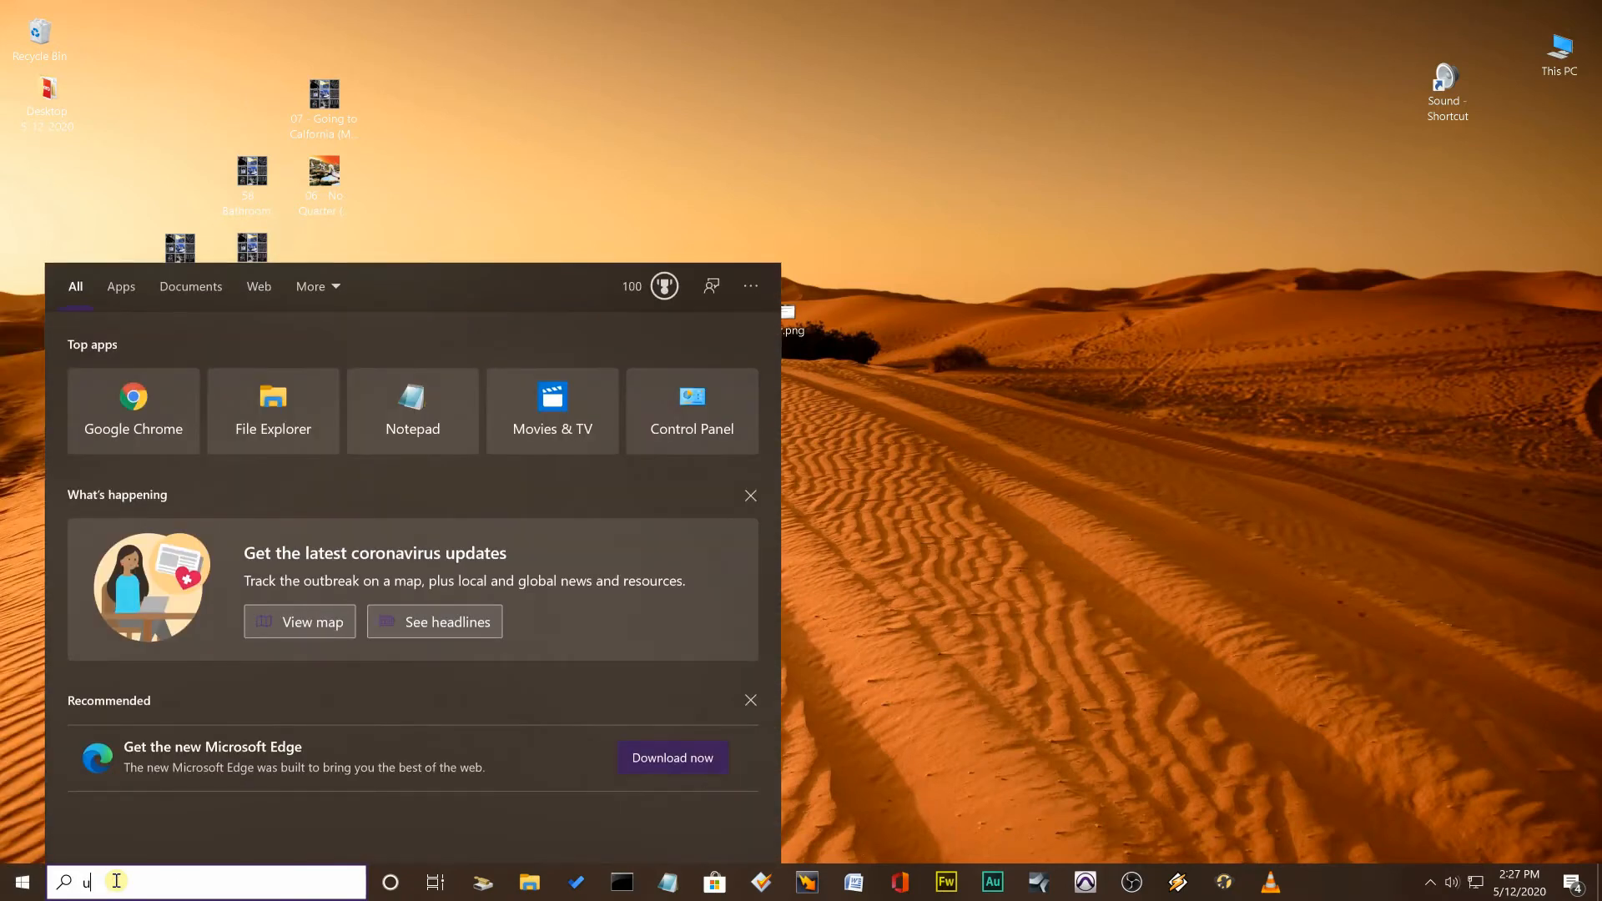
type("ser")
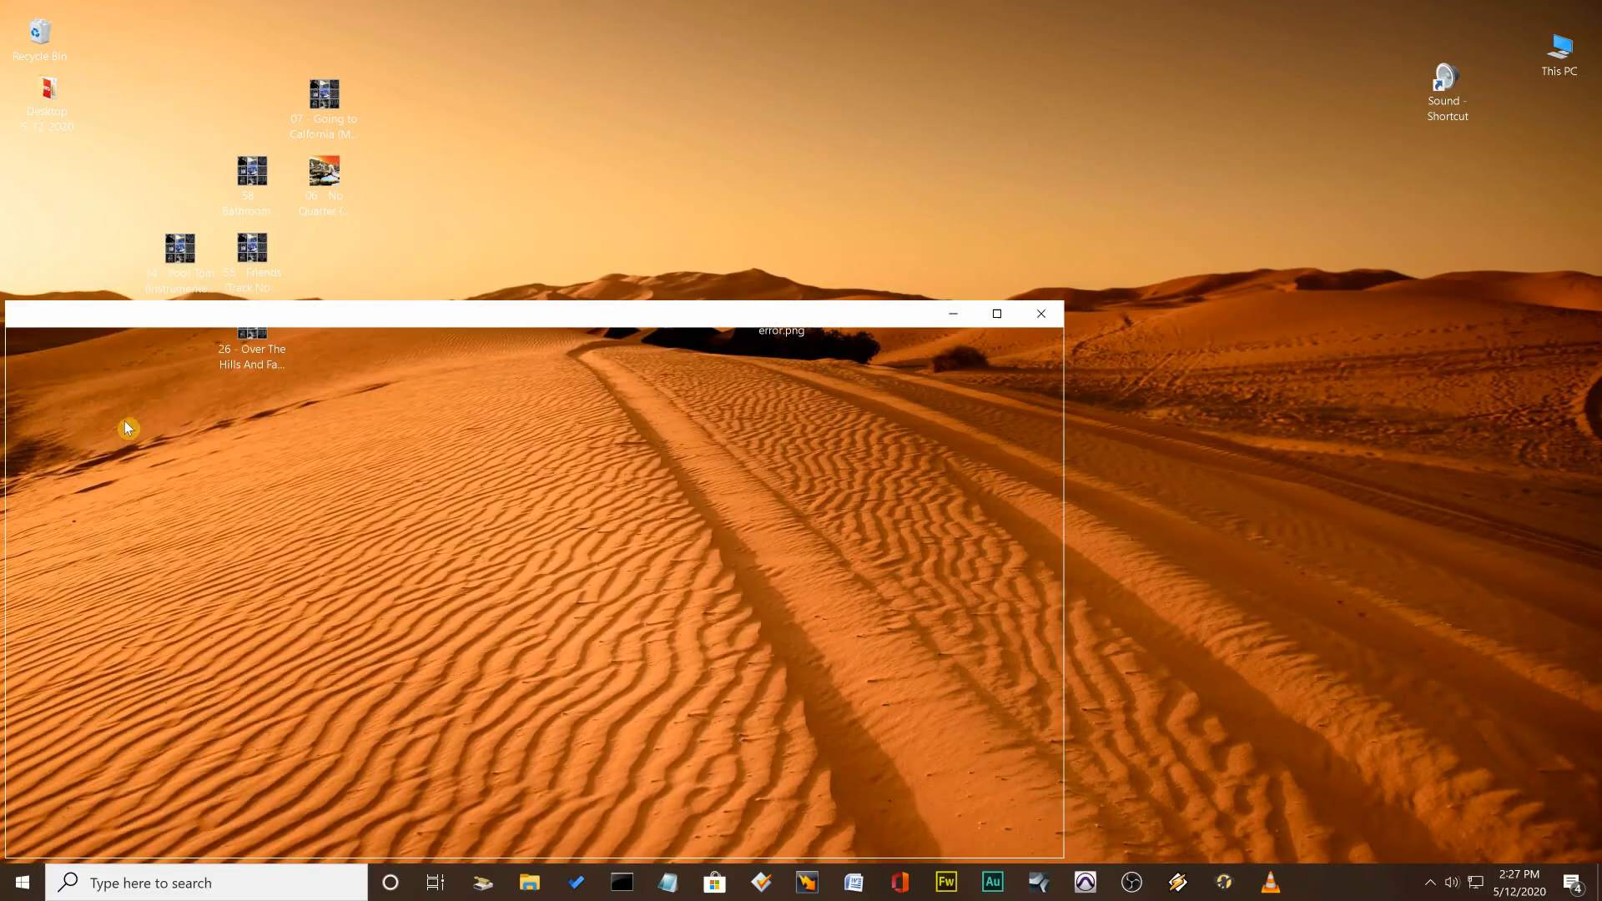
Maximize the C:\Users\User window so its 25 items, including cmdl32, are visible.
left_click(528, 881)
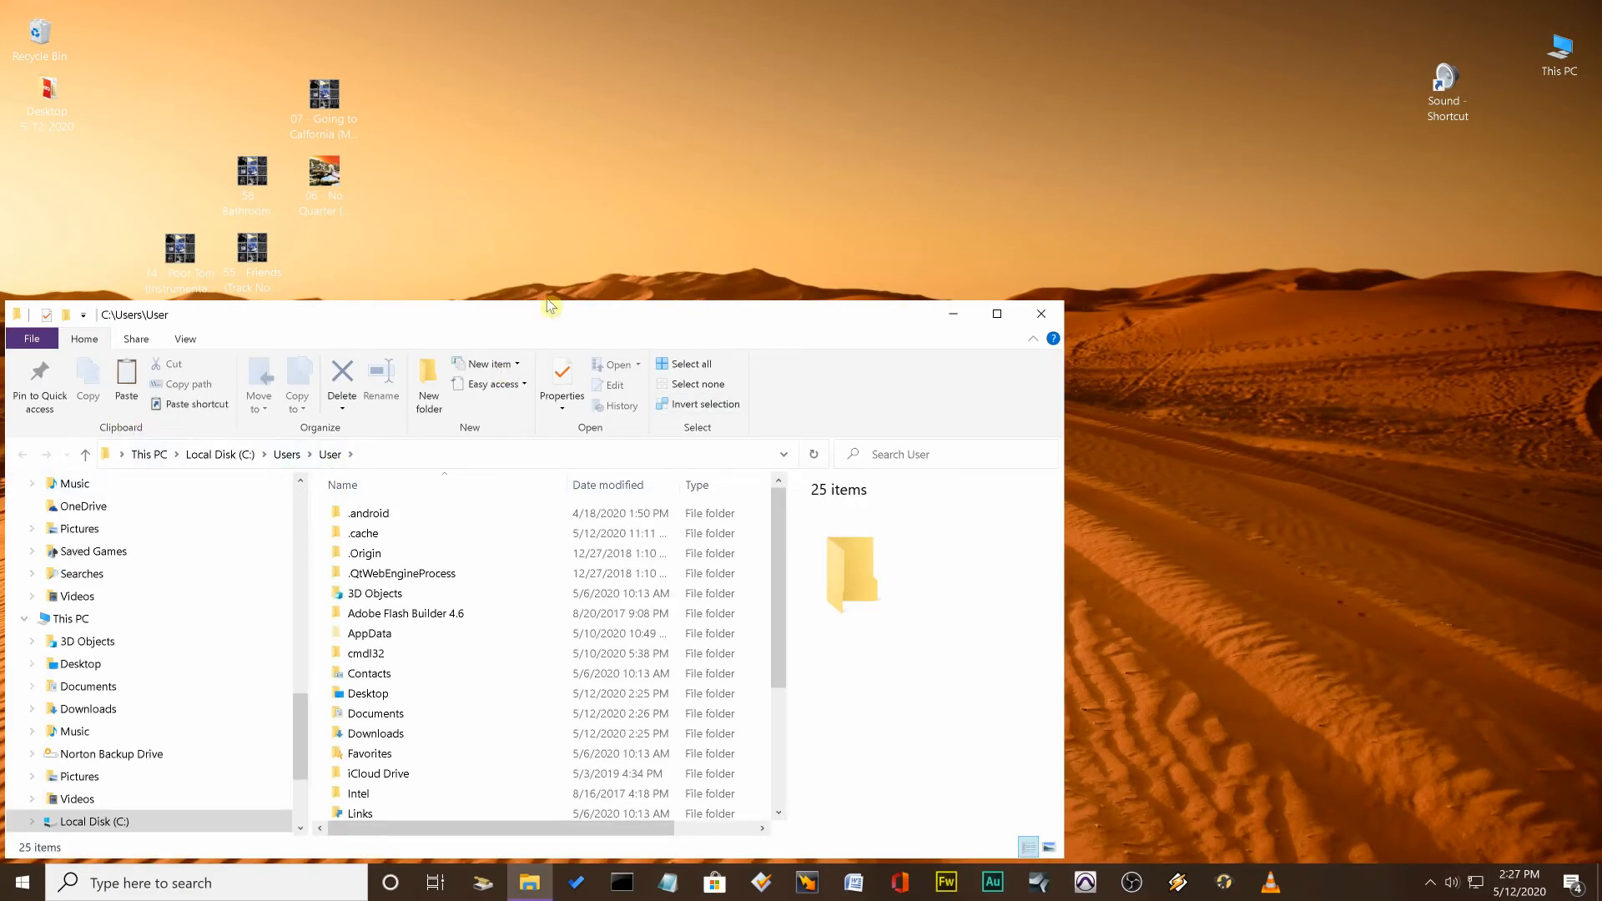
left_click(994, 313)
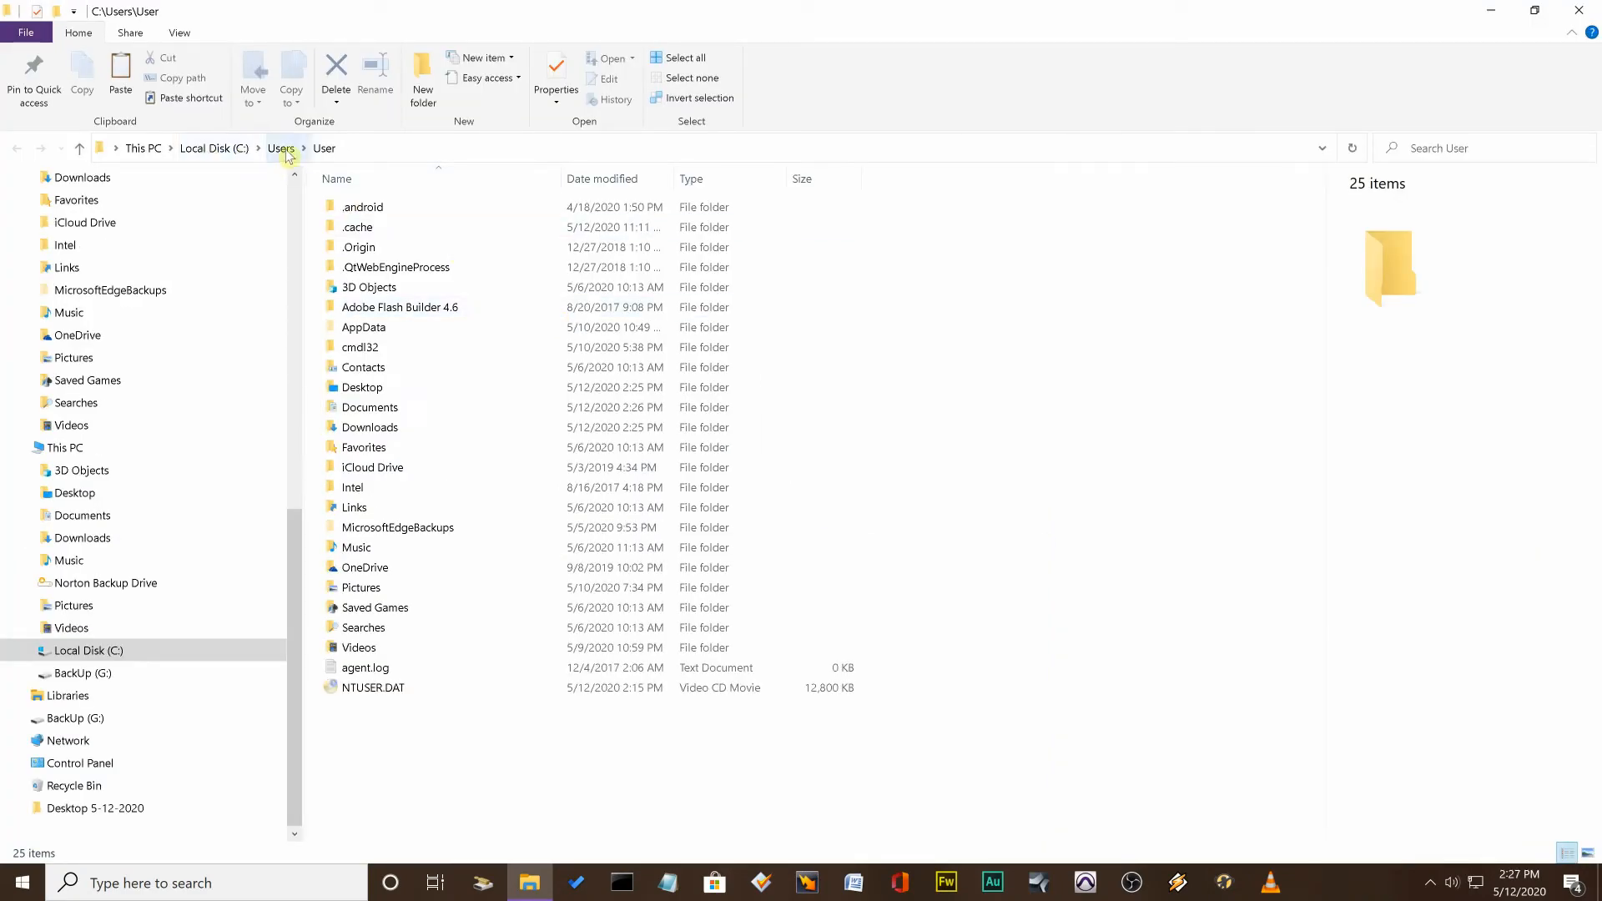
mouse_move(327, 154)
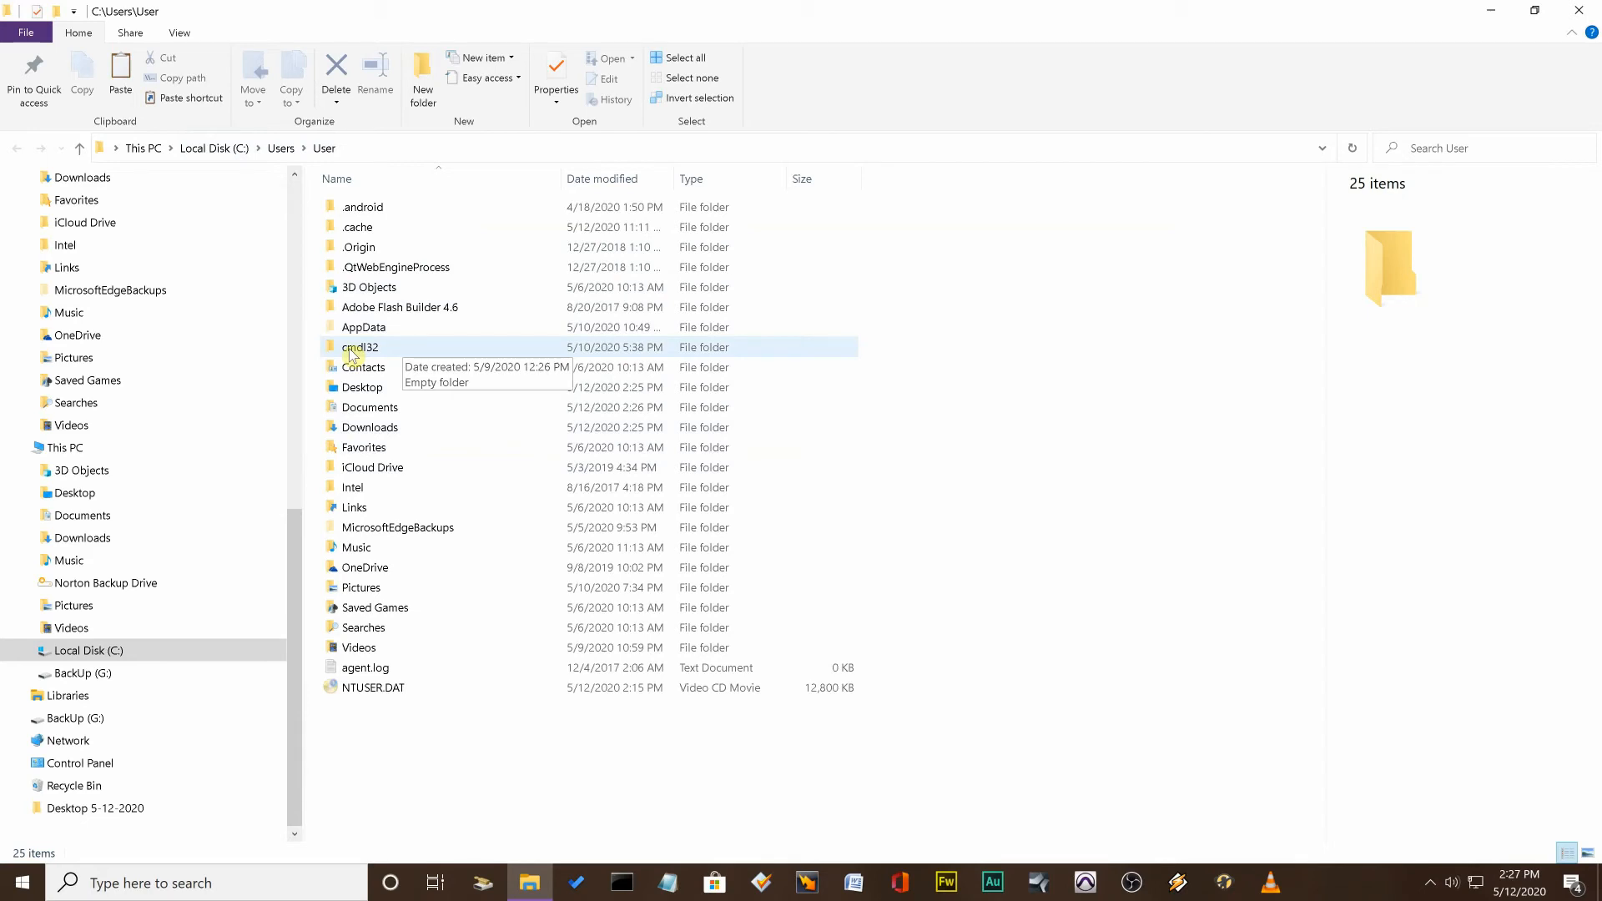
Verify the cmdl32 folder is empty, then close File Explorer back to the desktop.
double_click(360, 347)
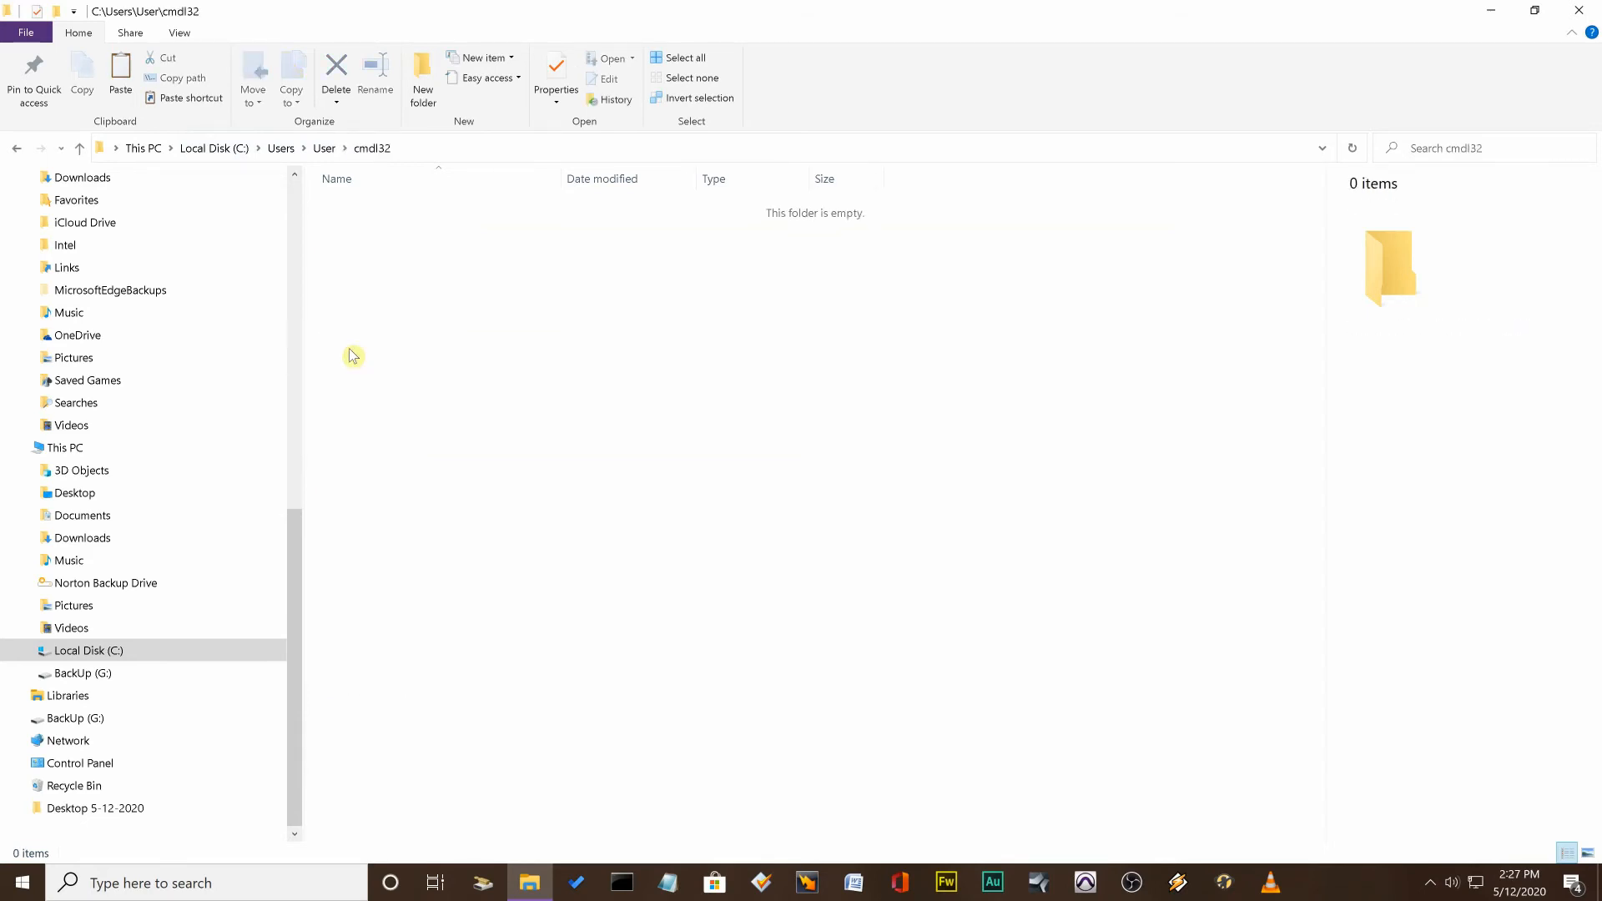
mouse_move(352, 234)
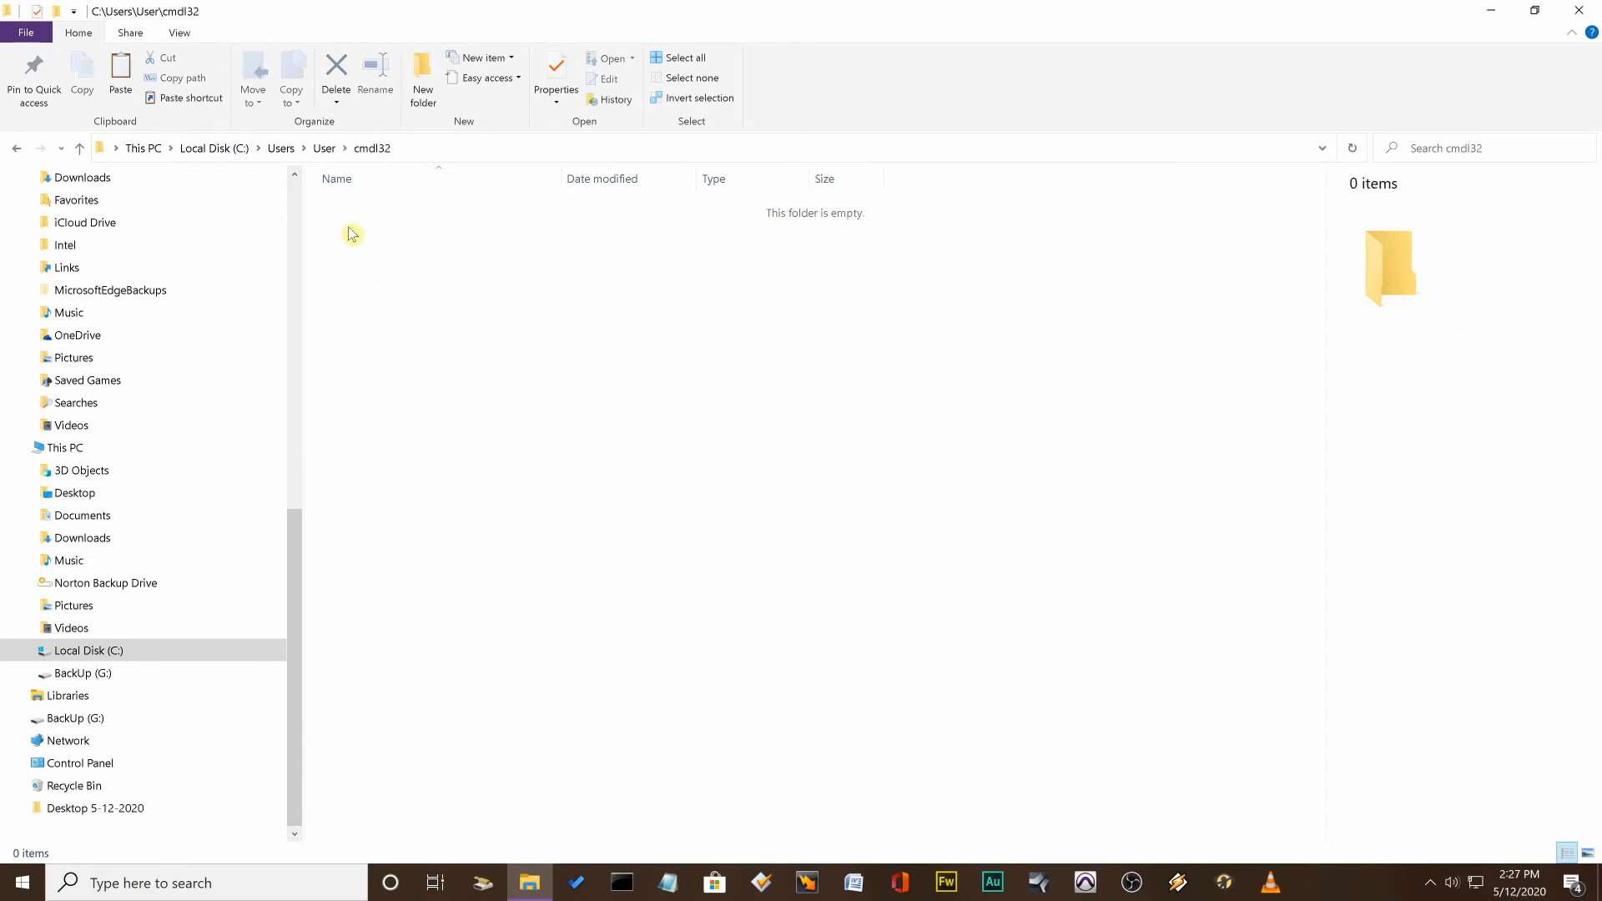
mouse_move(664, 269)
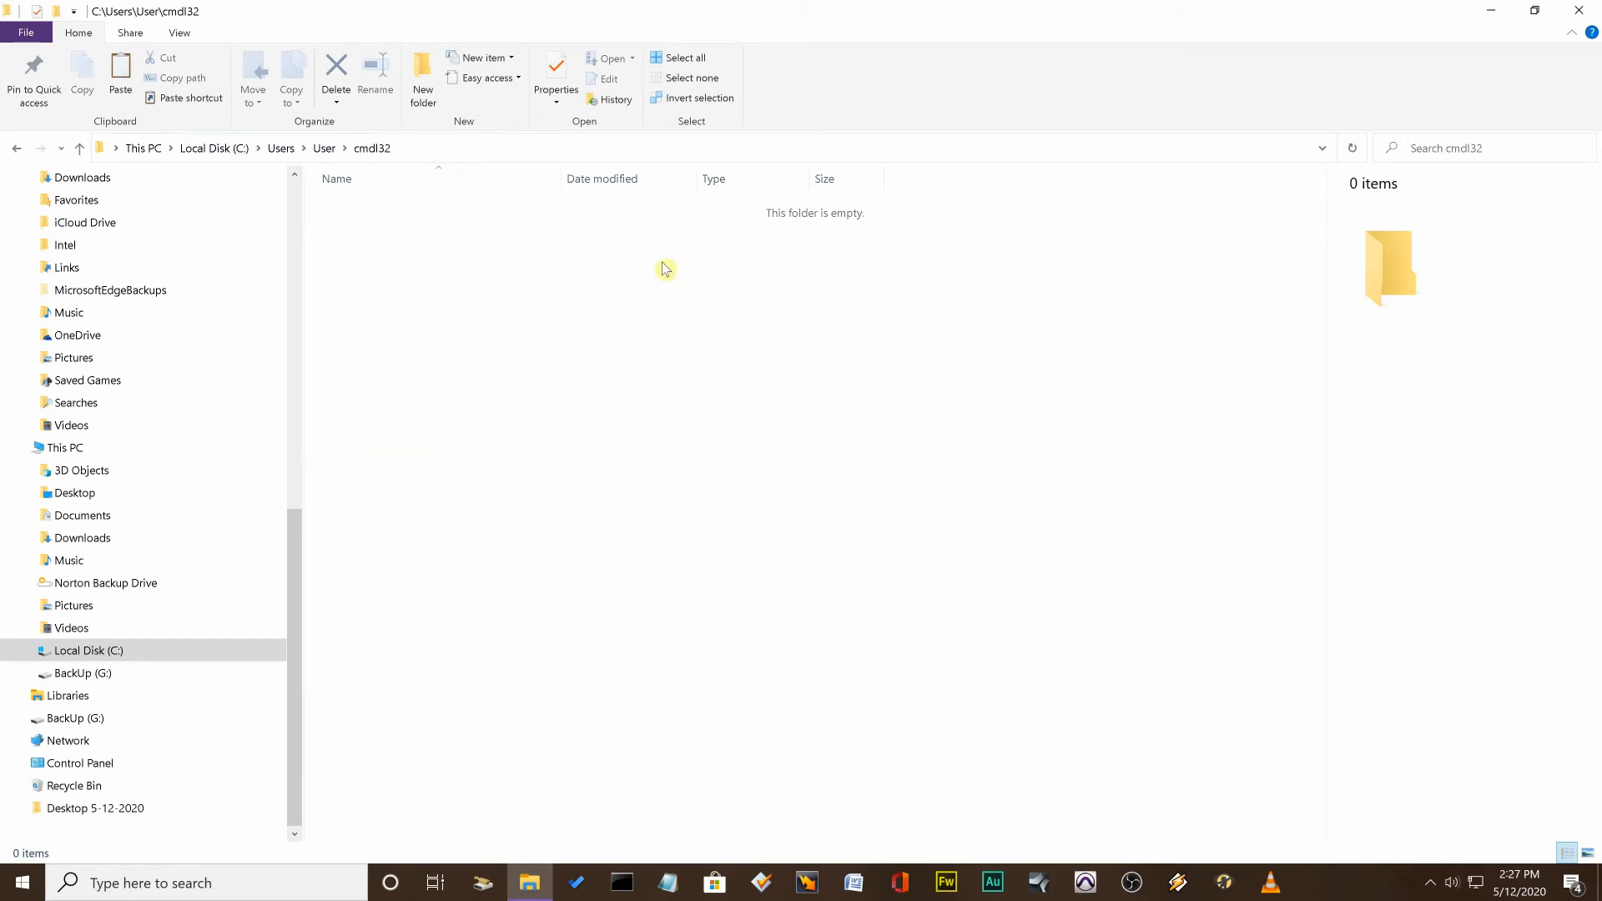
mouse_move(467, 231)
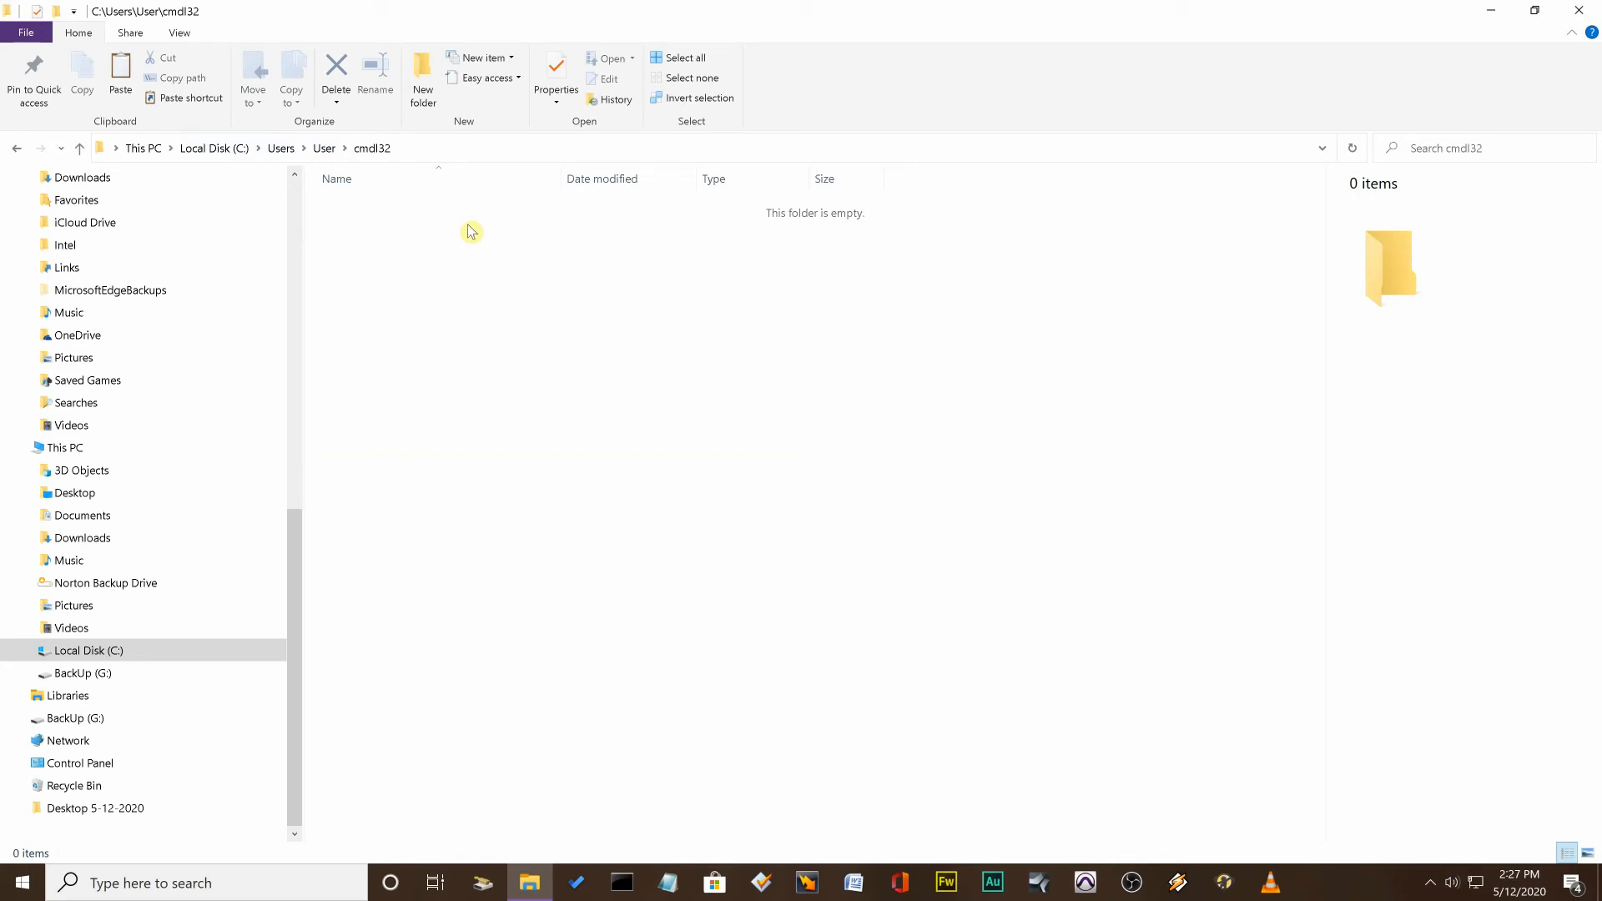
mouse_move(1440, 8)
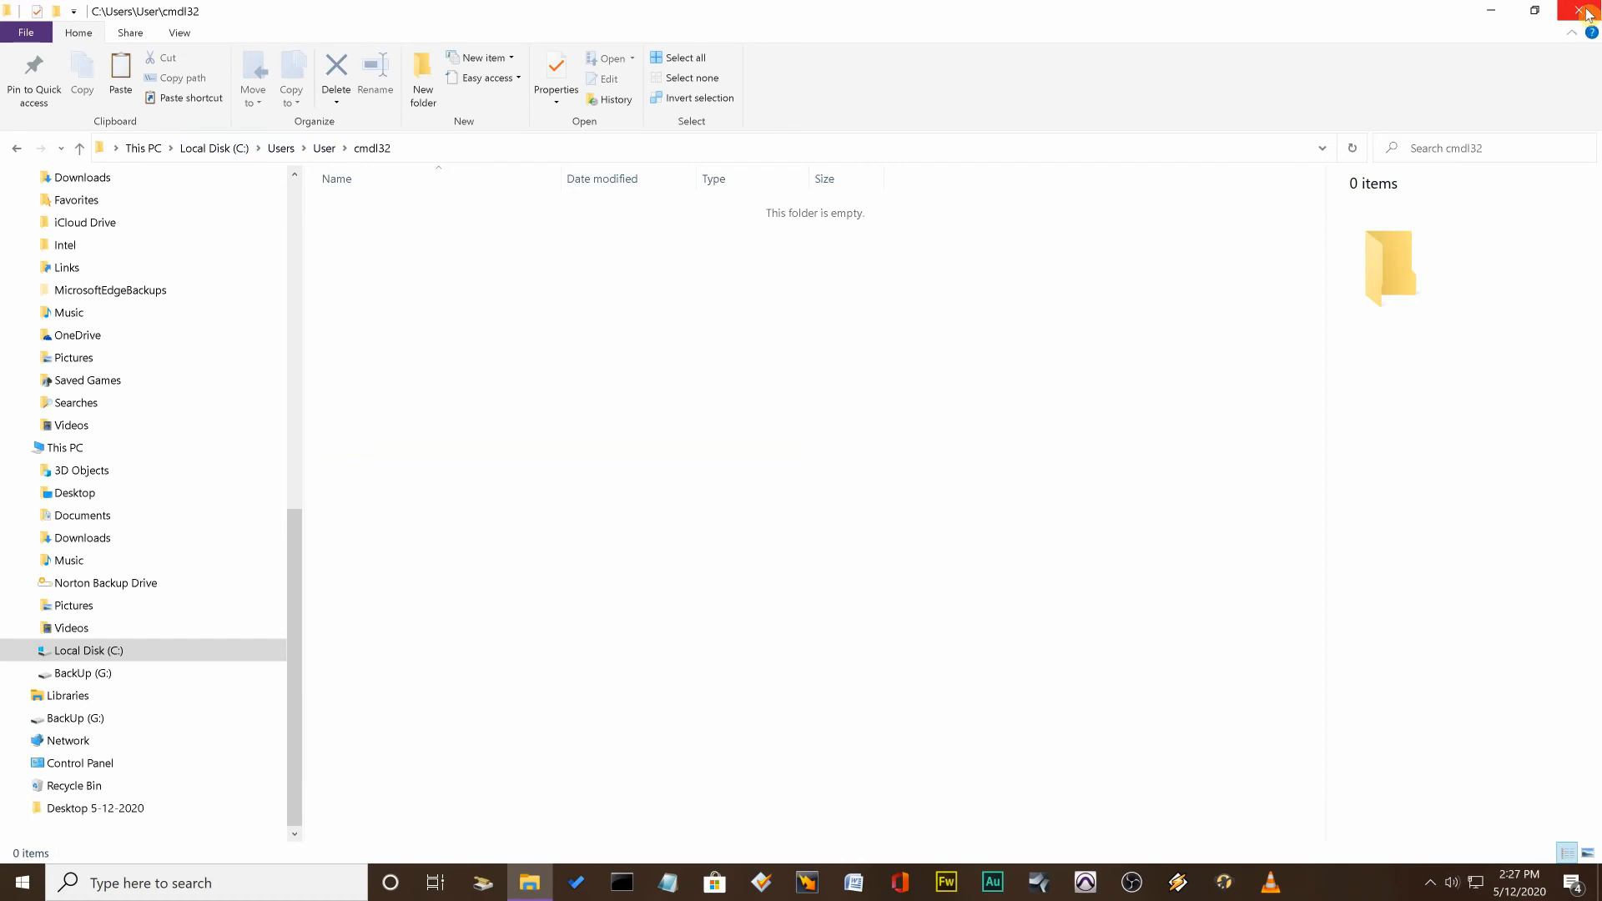
left_click(1586, 10)
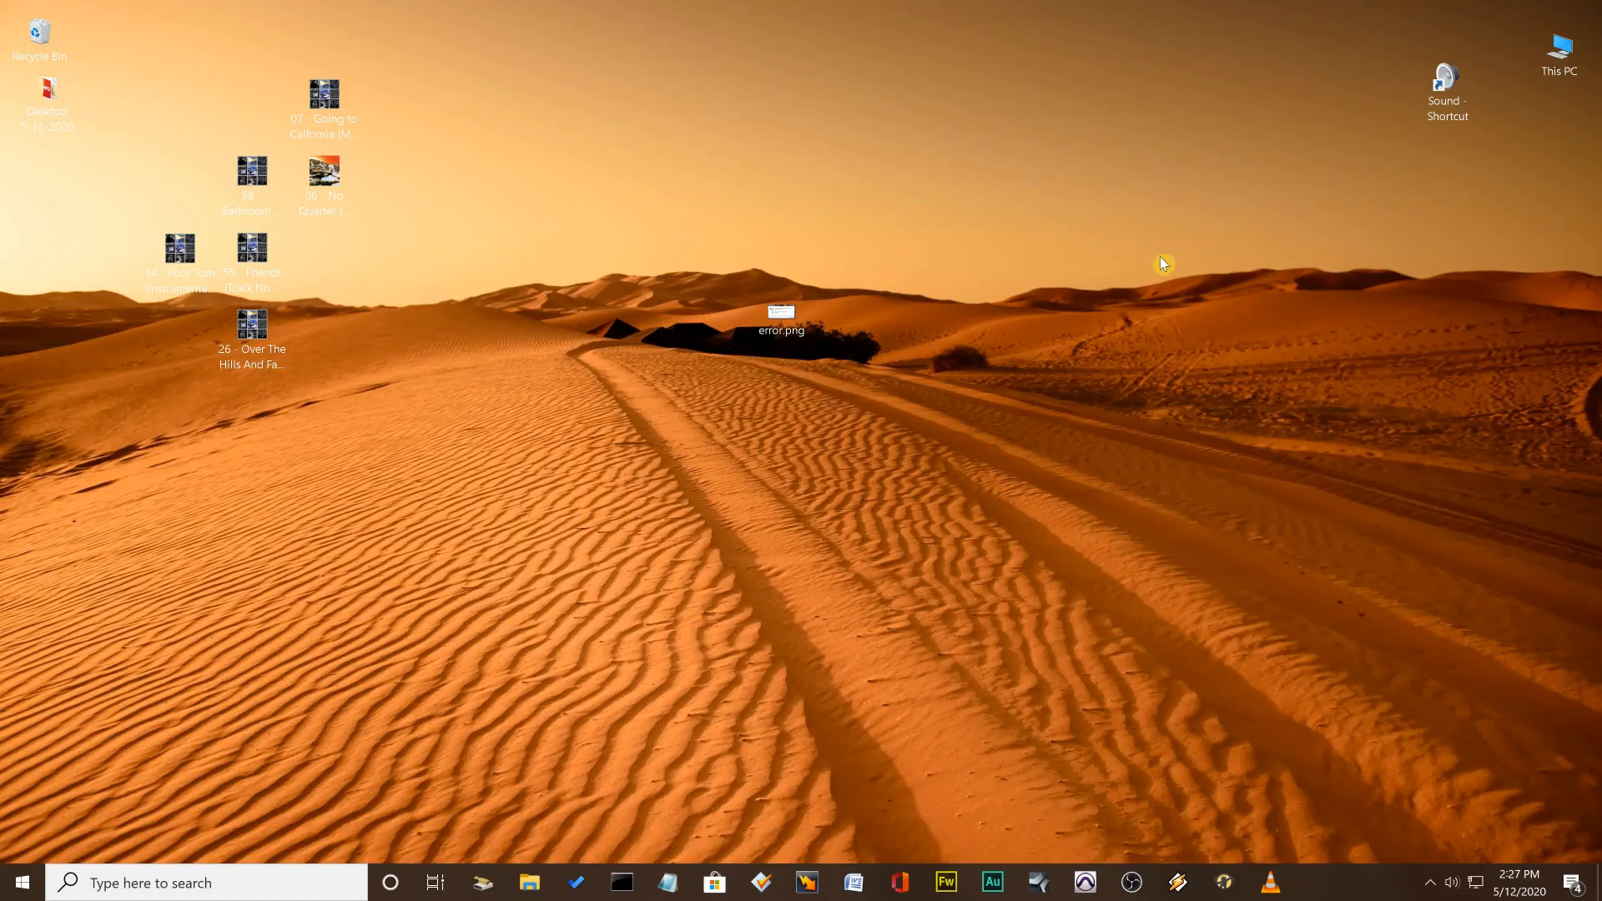
mouse_move(847, 366)
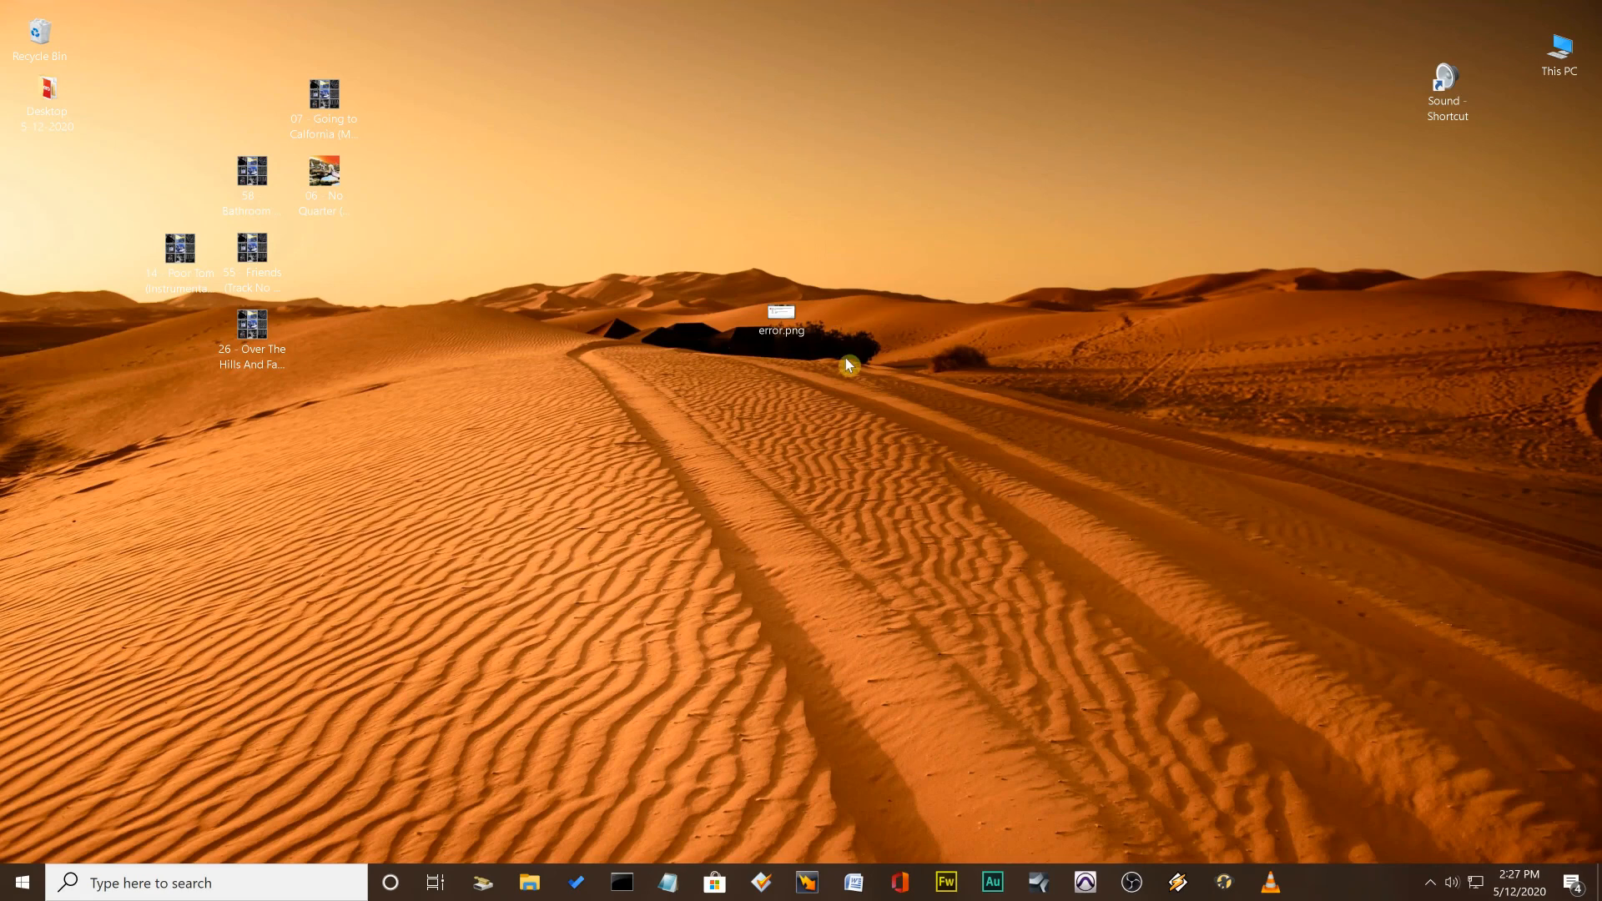